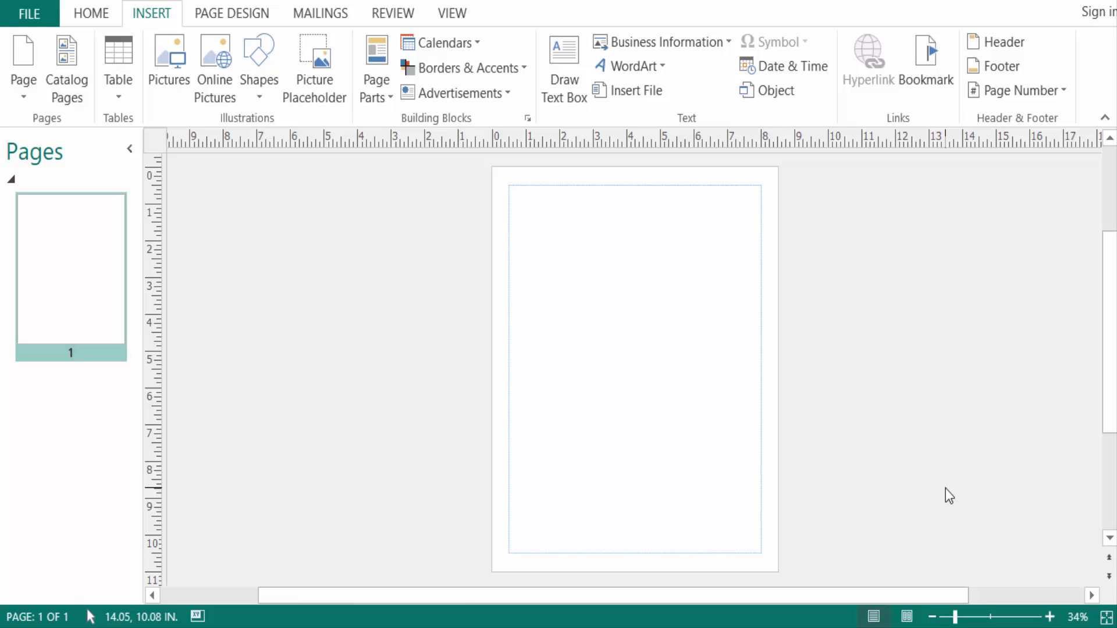
{"action": "mouse_move", "coordinate": [239, 195]}
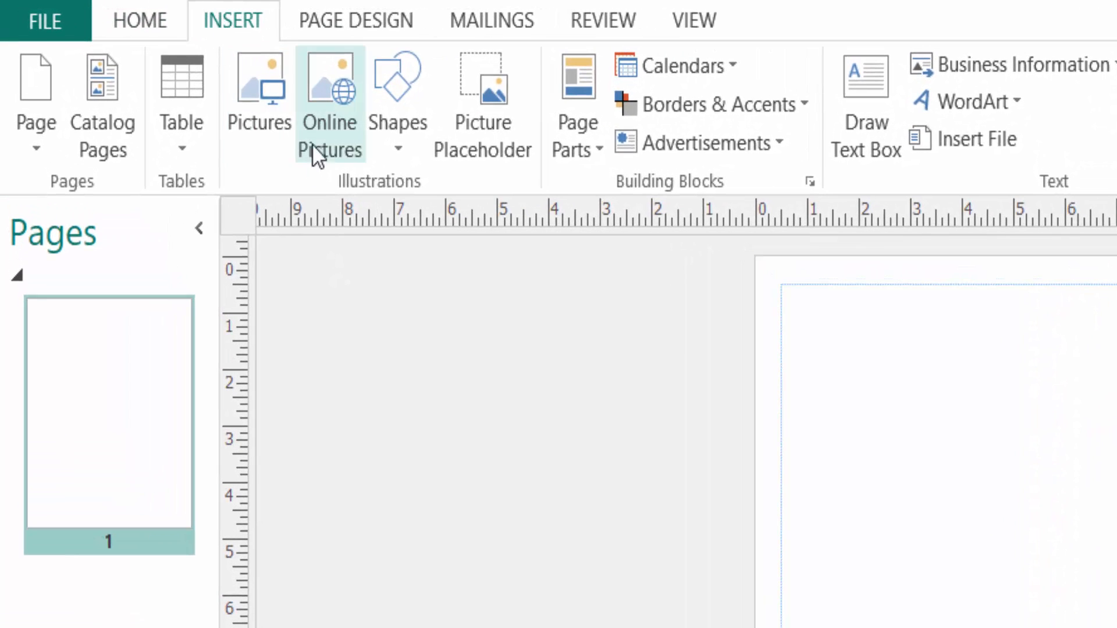
Insert the IMG_1118 portrait photo from the computer onto the blank page
{"action": "left_click", "coordinate": [259, 93]}
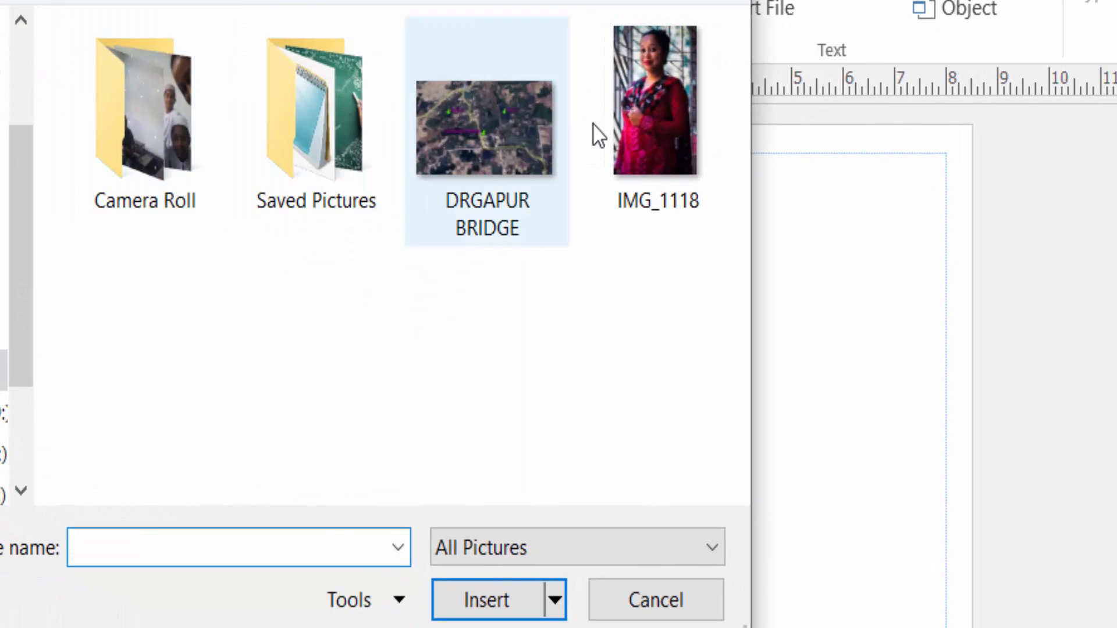
{"action": "left_click", "coordinate": [656, 100]}
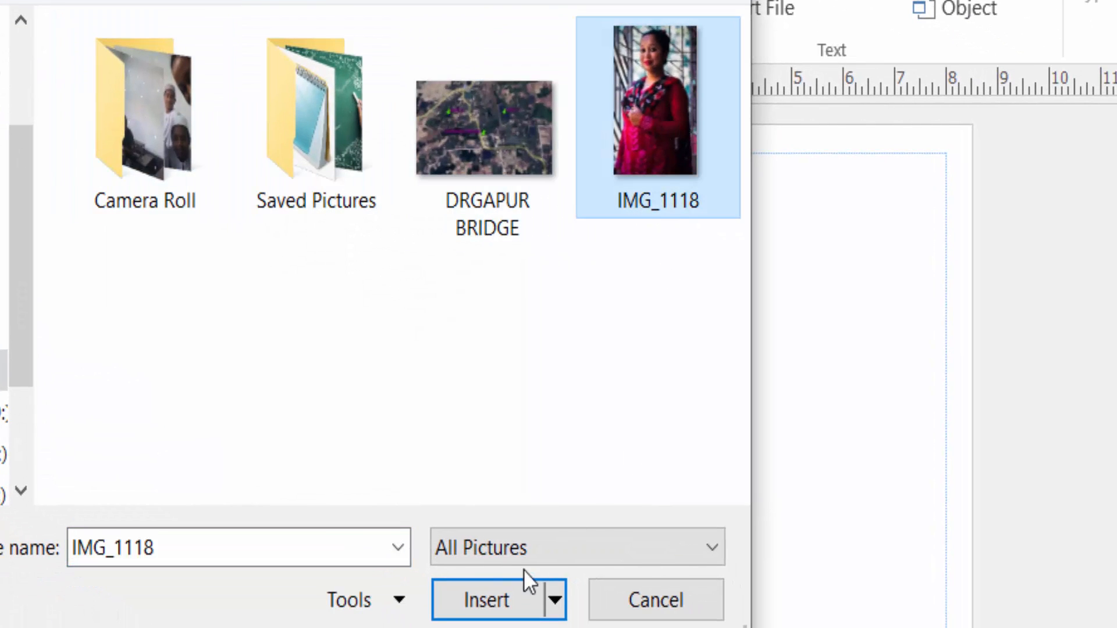
{"action": "left_click", "coordinate": [485, 599]}
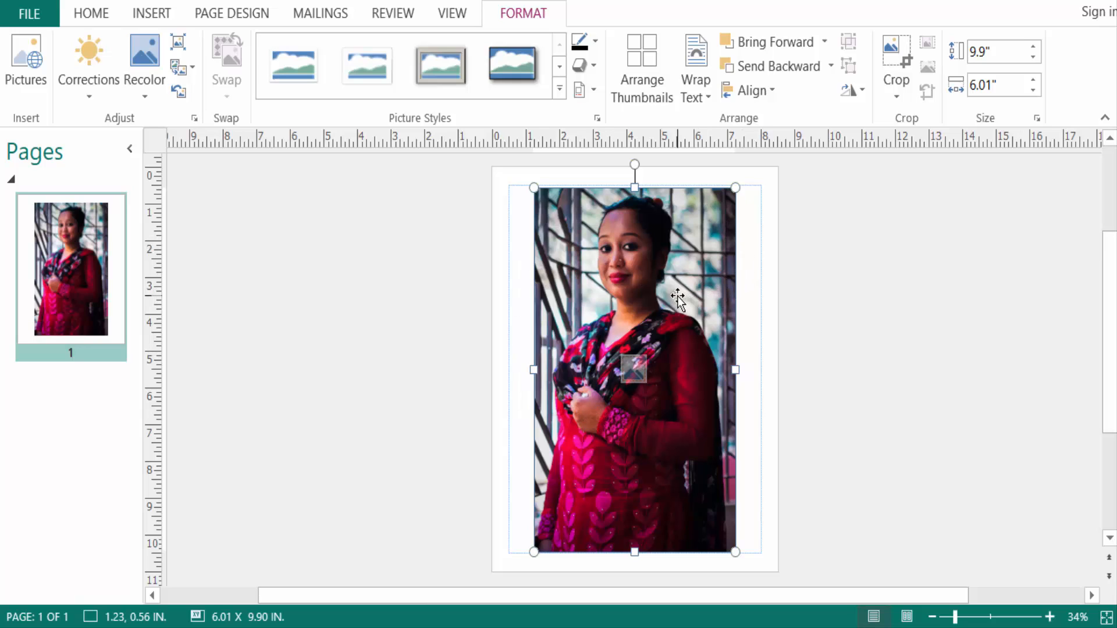
{"action": "mouse_move", "coordinate": [662, 277]}
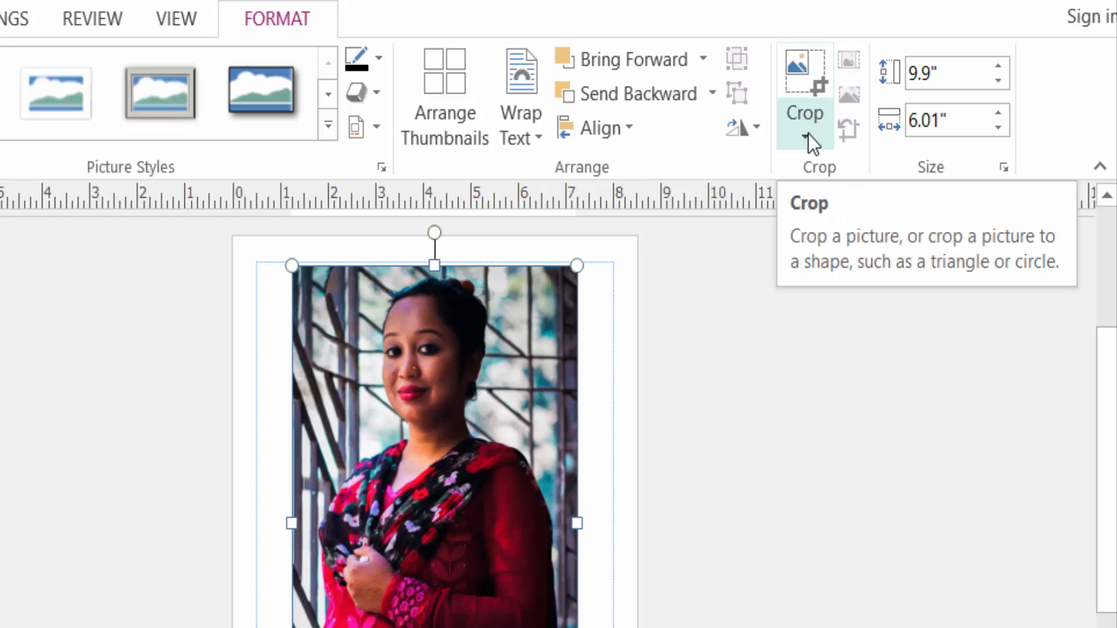
Show the Crop to Shape gallery for the selected portrait photo
{"action": "left_click", "coordinate": [805, 136]}
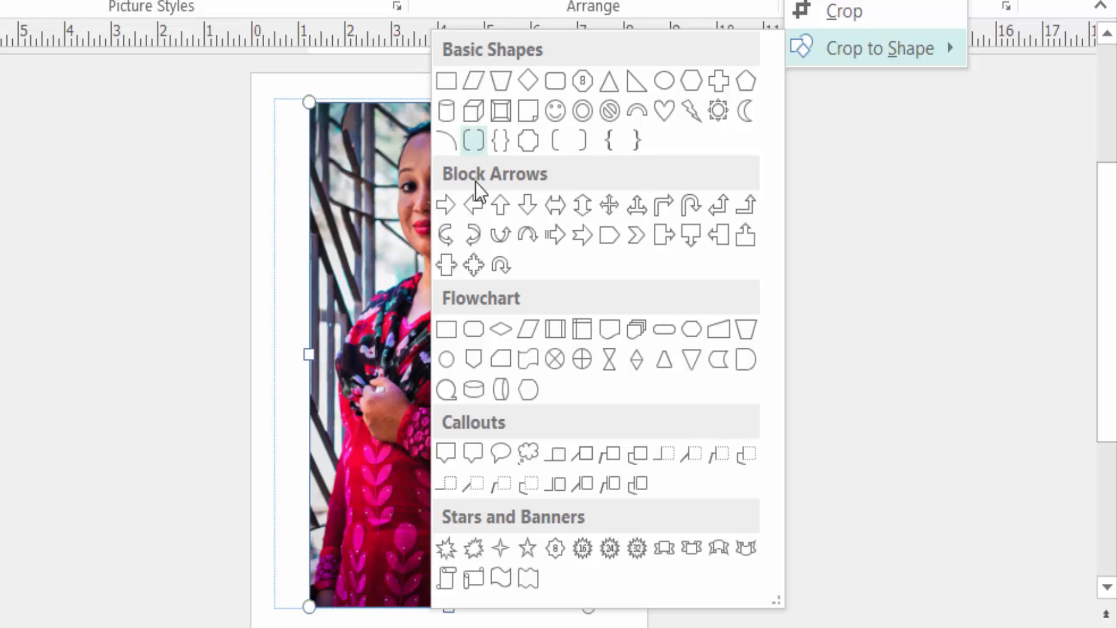
{"action": "mouse_move", "coordinate": [532, 328]}
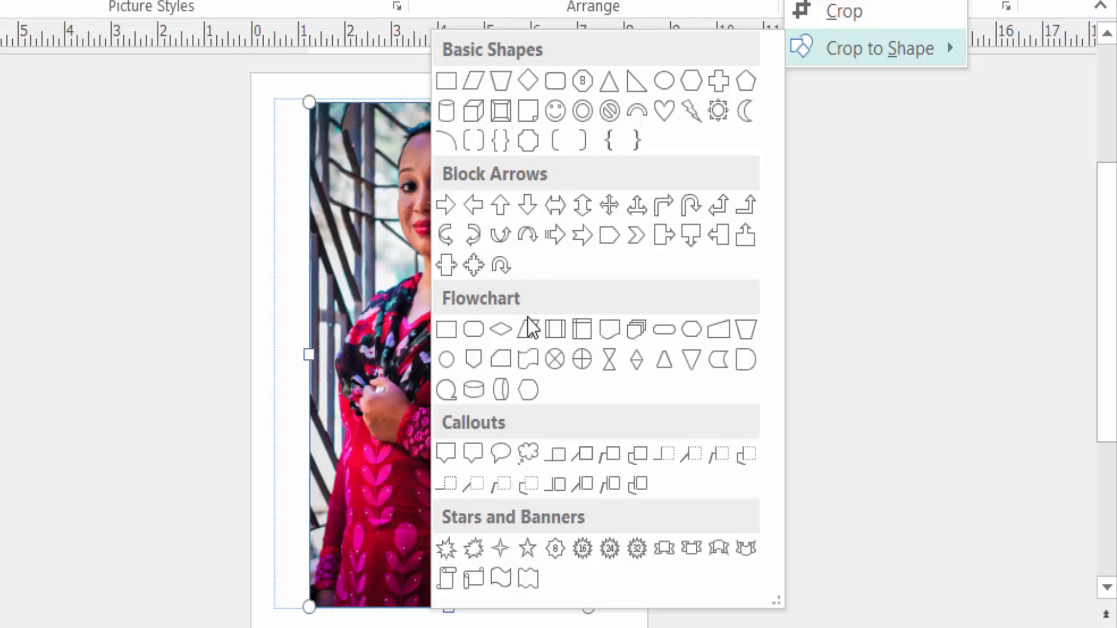
{"action": "mouse_move", "coordinate": [523, 530]}
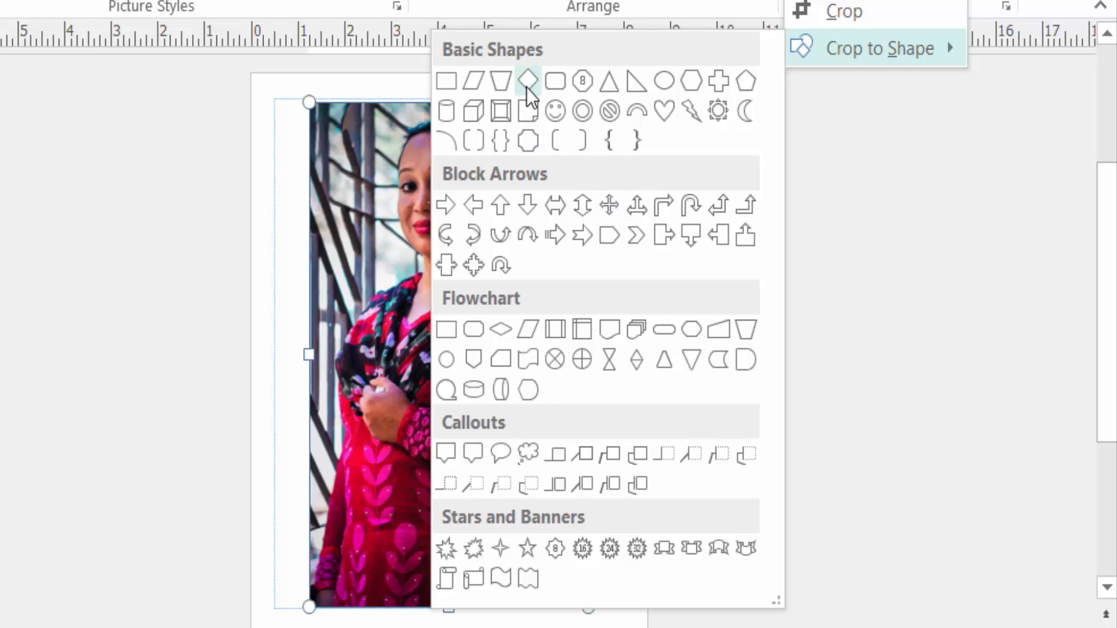
{"action": "mouse_move", "coordinate": [664, 91]}
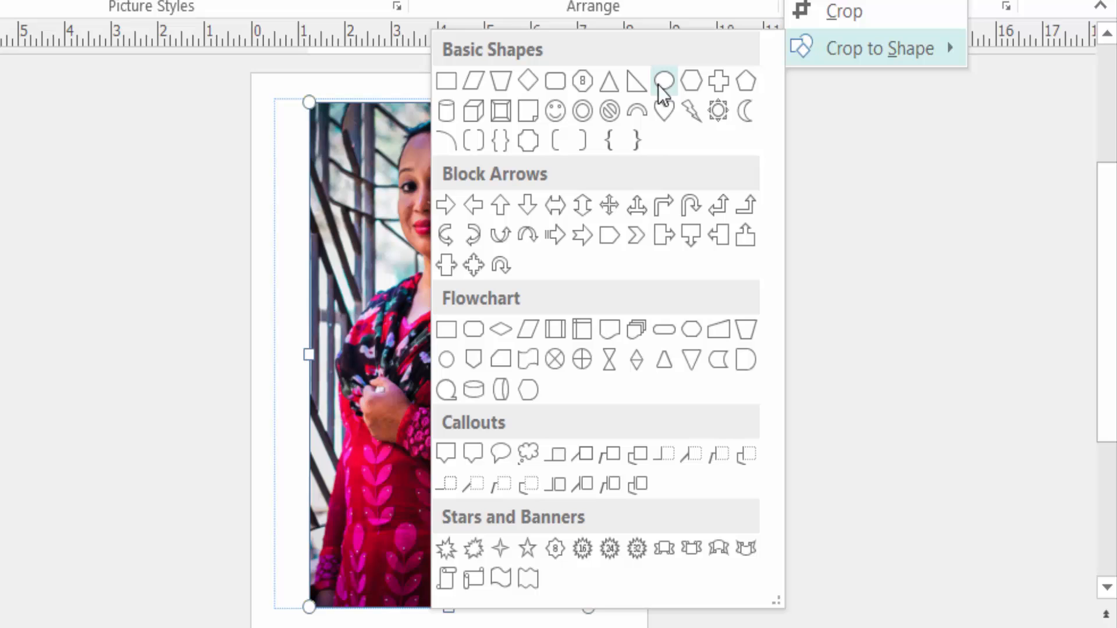
{"action": "mouse_move", "coordinate": [662, 81]}
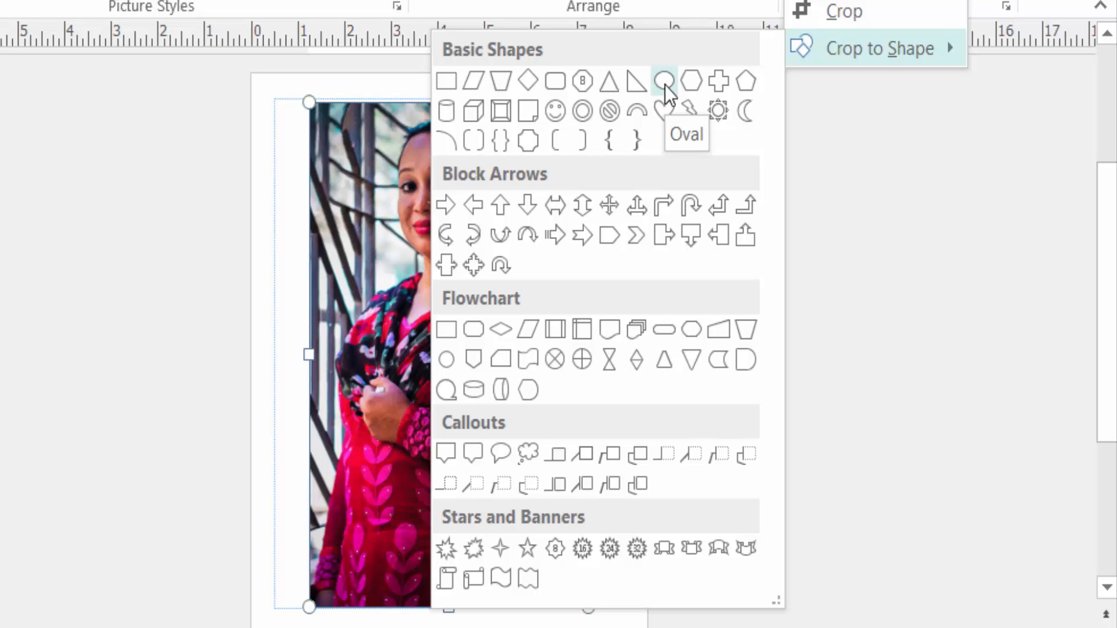
Crop the portrait photo to the Oval shape from Basic Shapes
{"action": "left_click", "coordinate": [663, 82]}
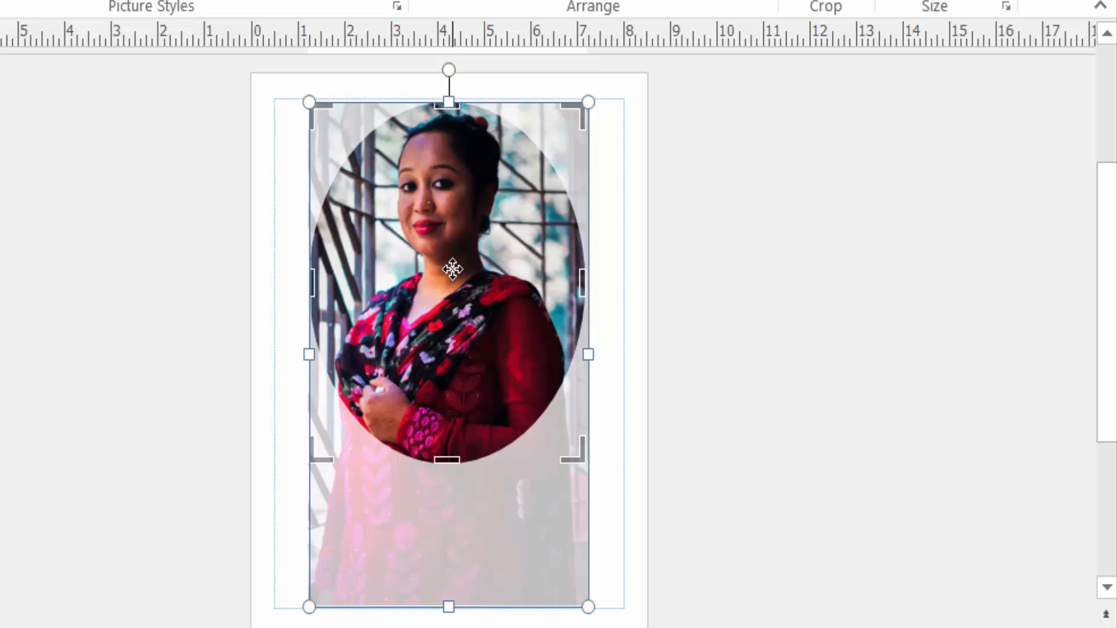
{"action": "mouse_move", "coordinate": [463, 234]}
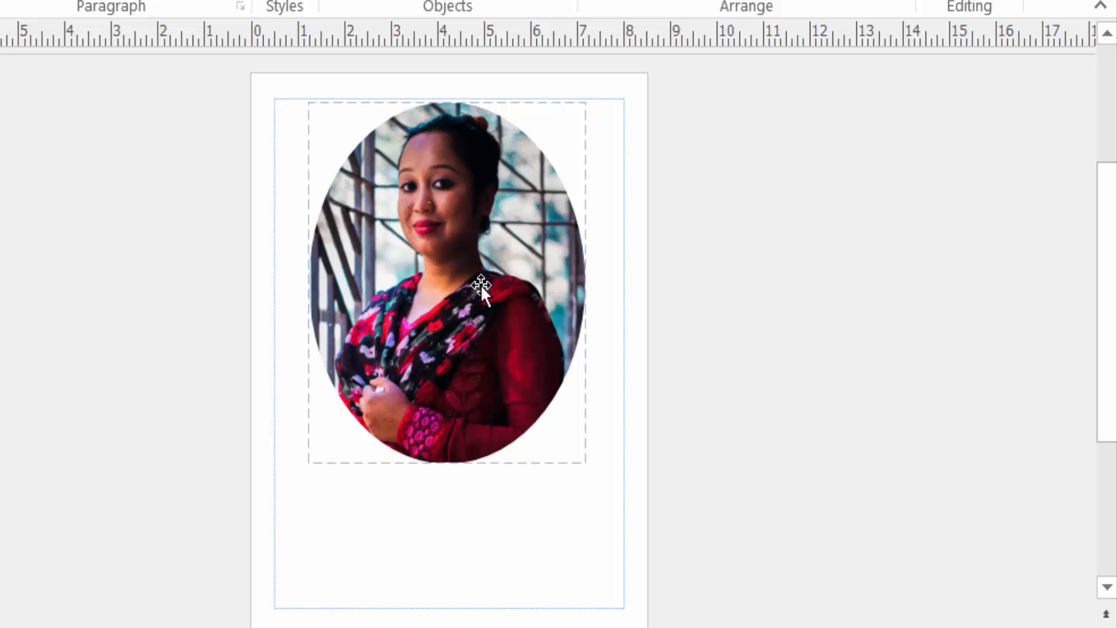
{"action": "mouse_move", "coordinate": [521, 241]}
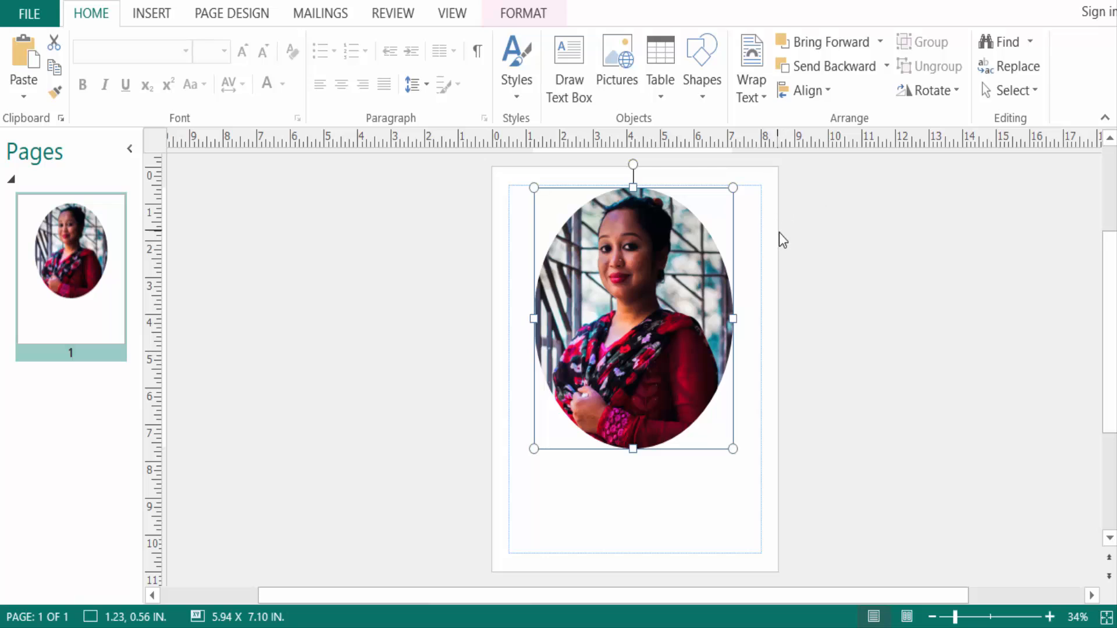
{"action": "mouse_move", "coordinate": [783, 267]}
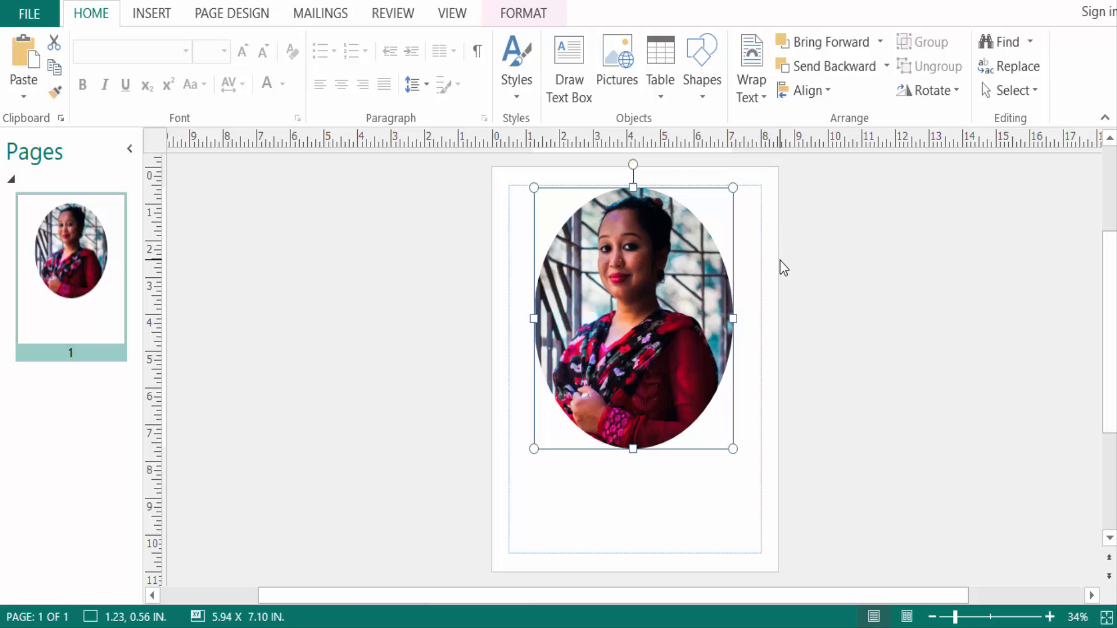